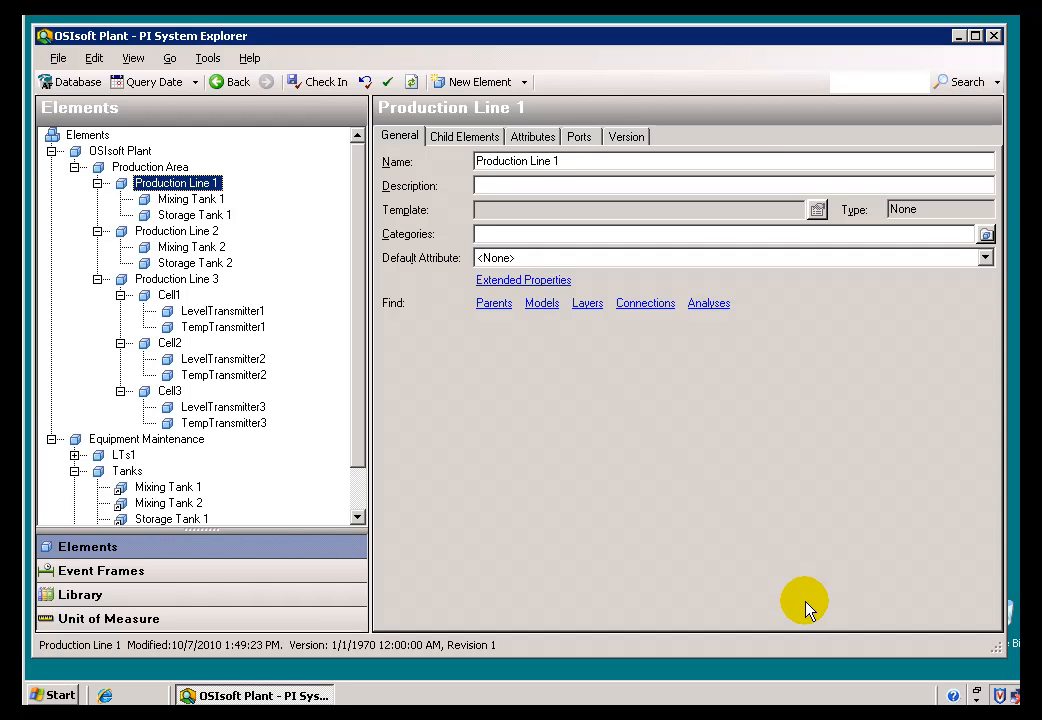
pyautogui.moveTo(800, 600)
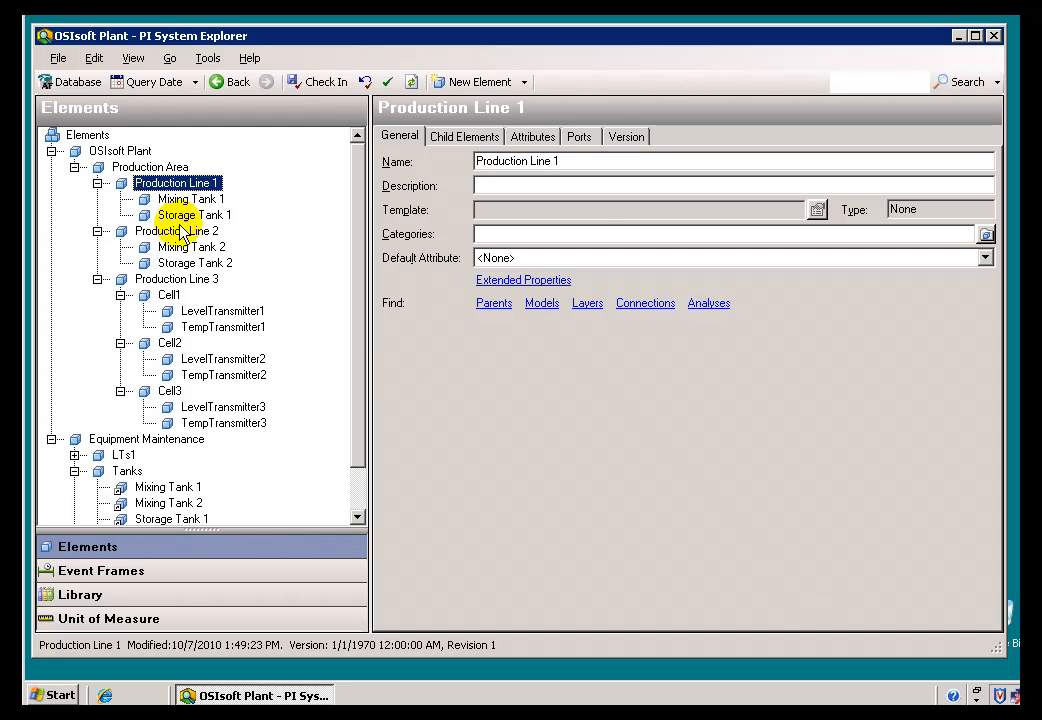
# Step: Browse Production Line 1 and its Mixing Tank 1 and Storage Tank 1 children in the element tree
pyautogui.click(190, 198)
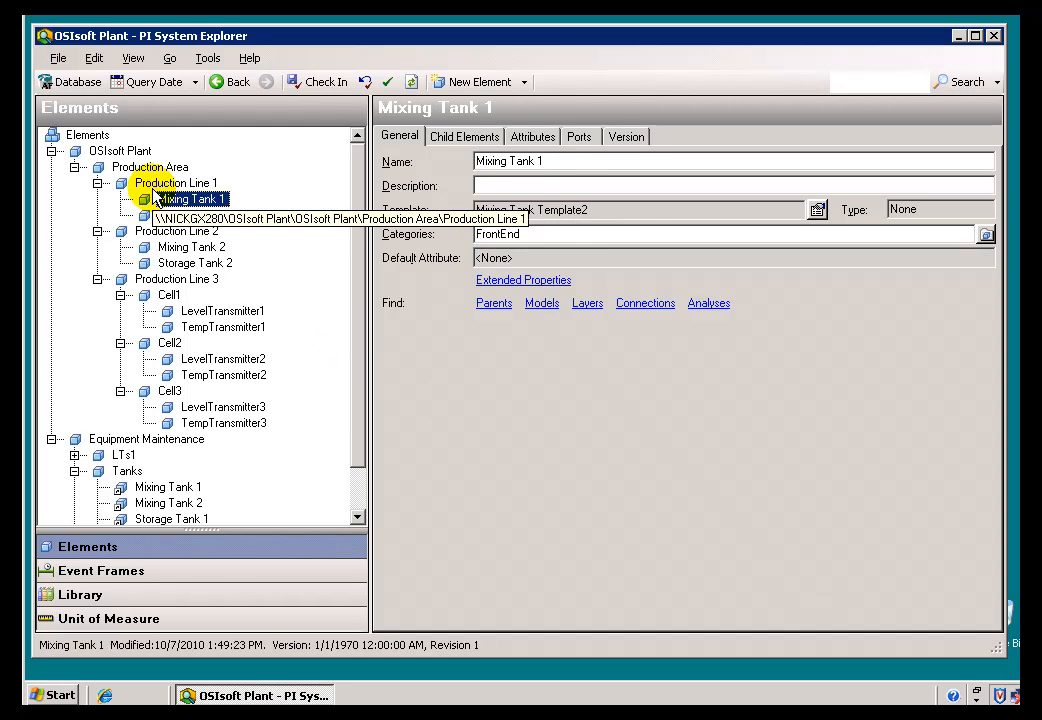
pyautogui.click(176, 182)
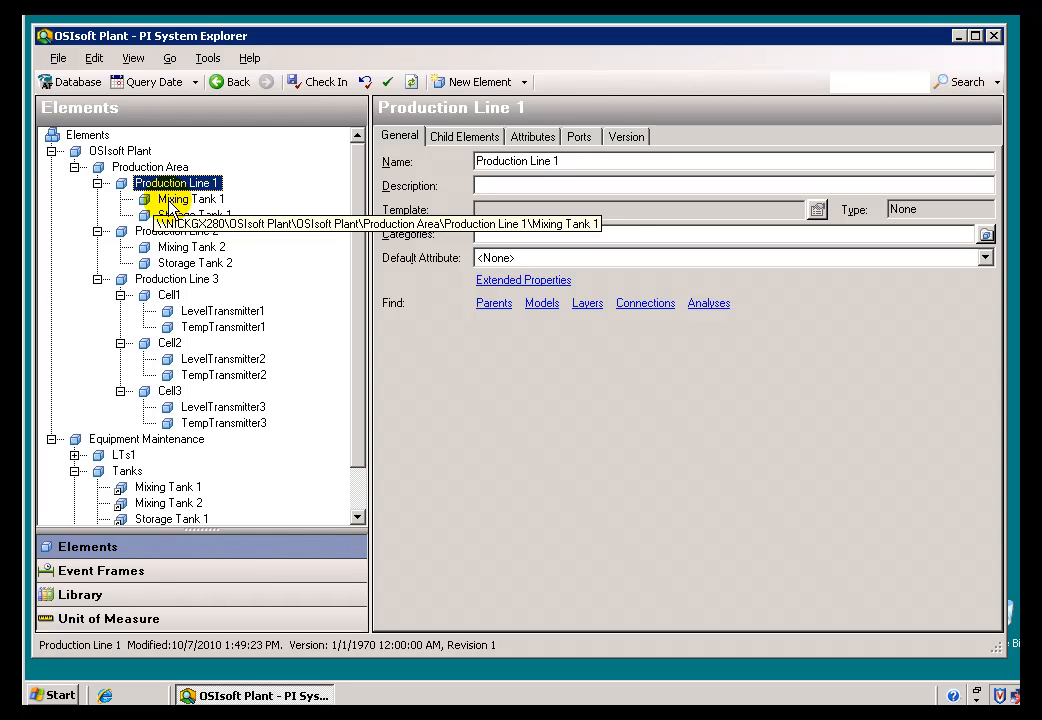
pyautogui.click(196, 216)
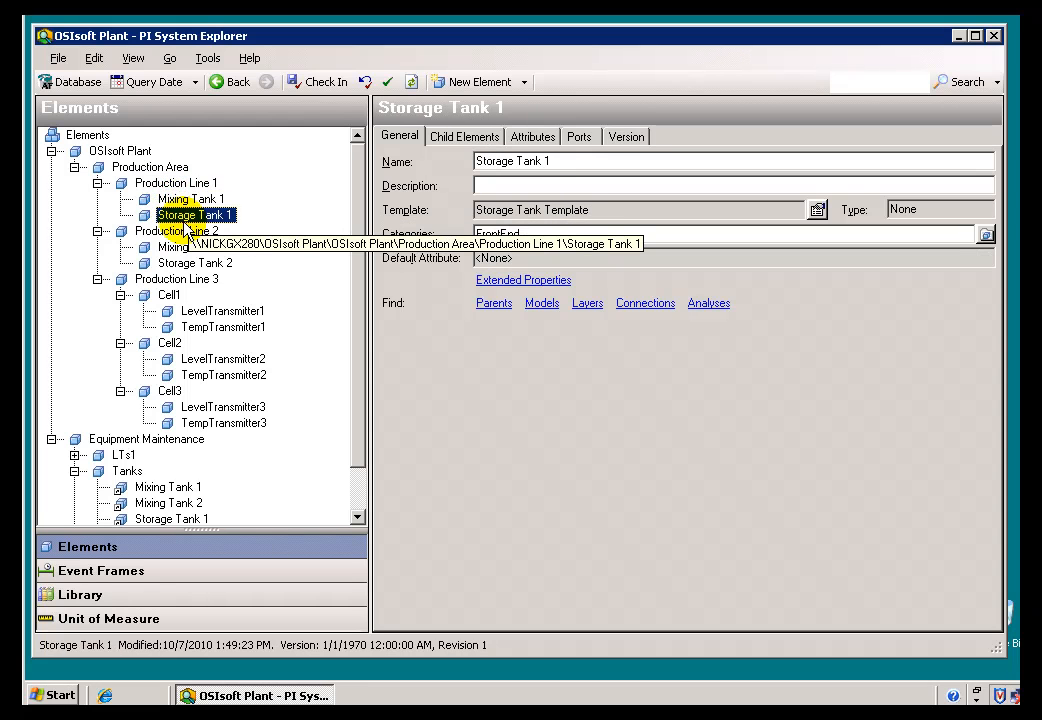
pyautogui.click(176, 184)
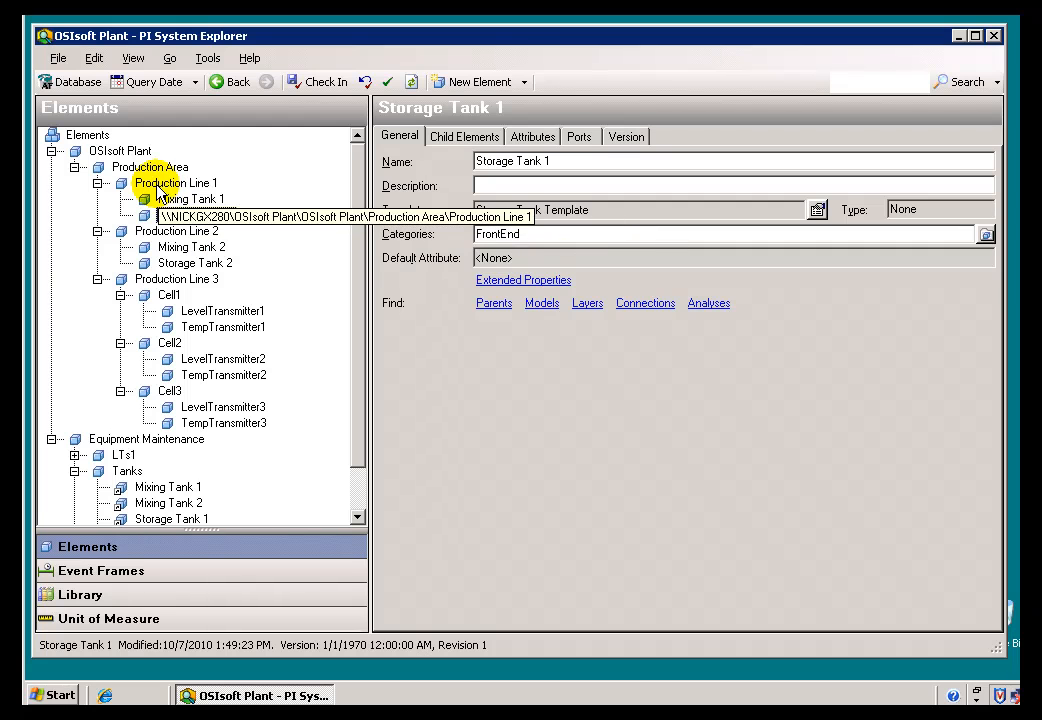
pyautogui.click(176, 184)
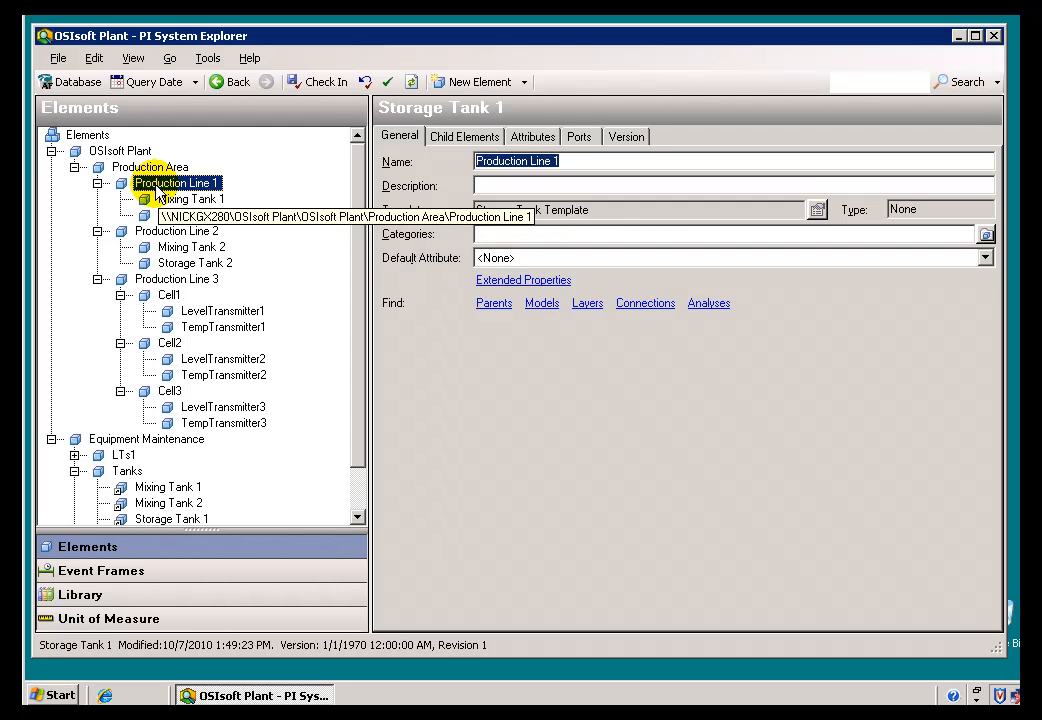
pyautogui.click(192, 198)
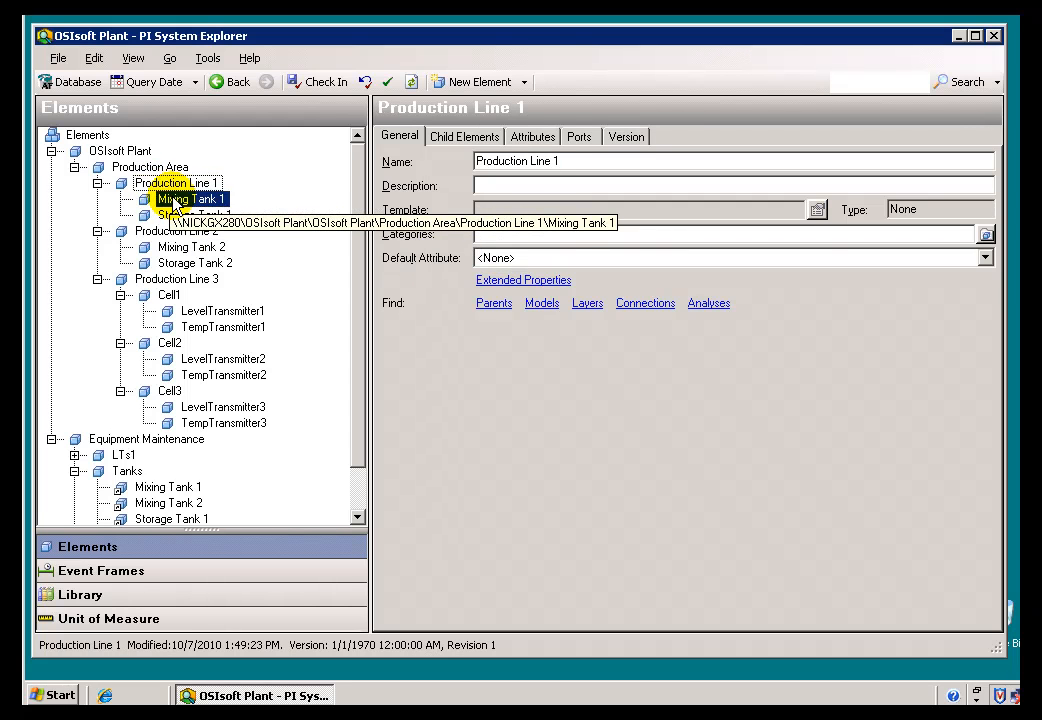
pyautogui.click(188, 198)
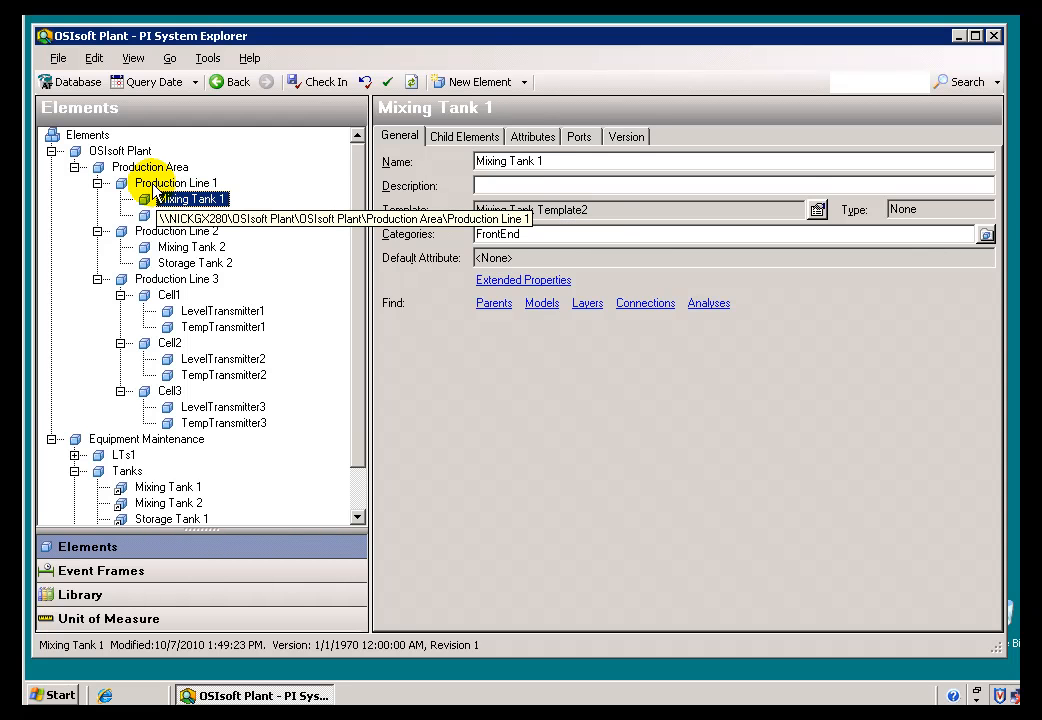
pyautogui.click(192, 198)
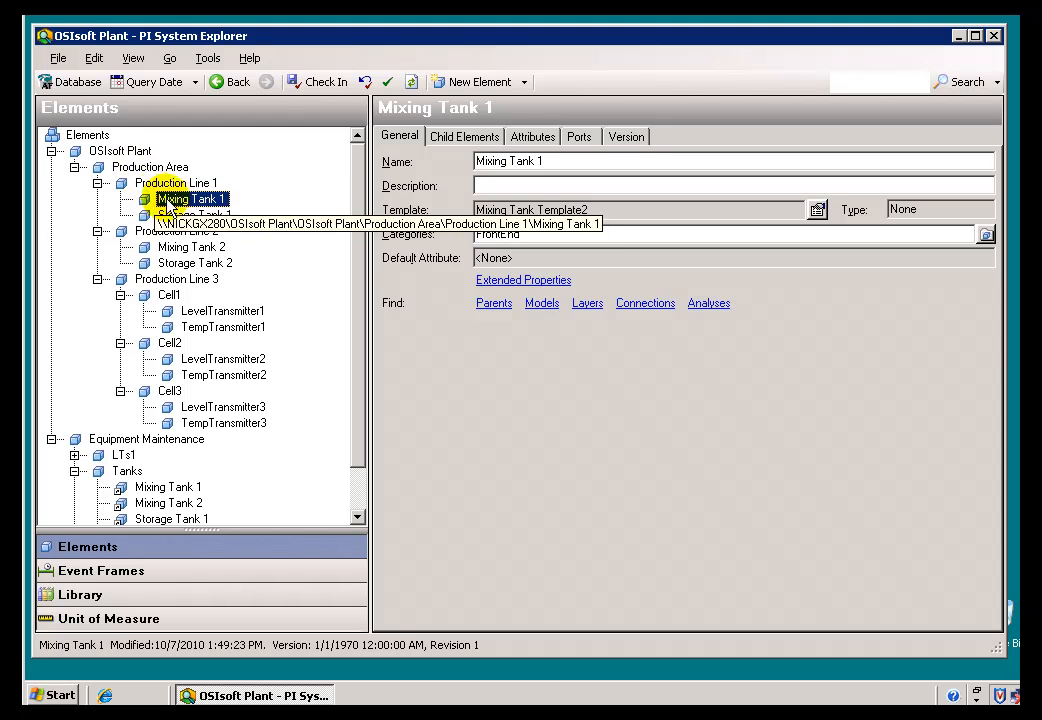
pyautogui.click(176, 184)
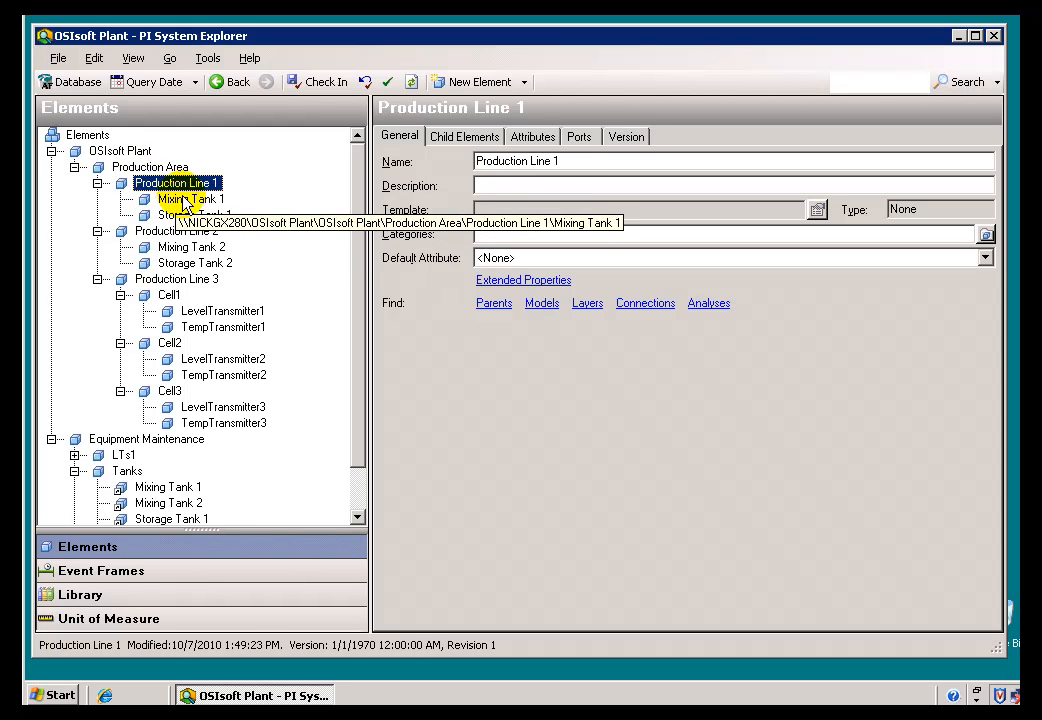
# Step: Start a new child element under Production Line 1 with Weak Reference as the reference type
pyautogui.rightClick(178, 182)
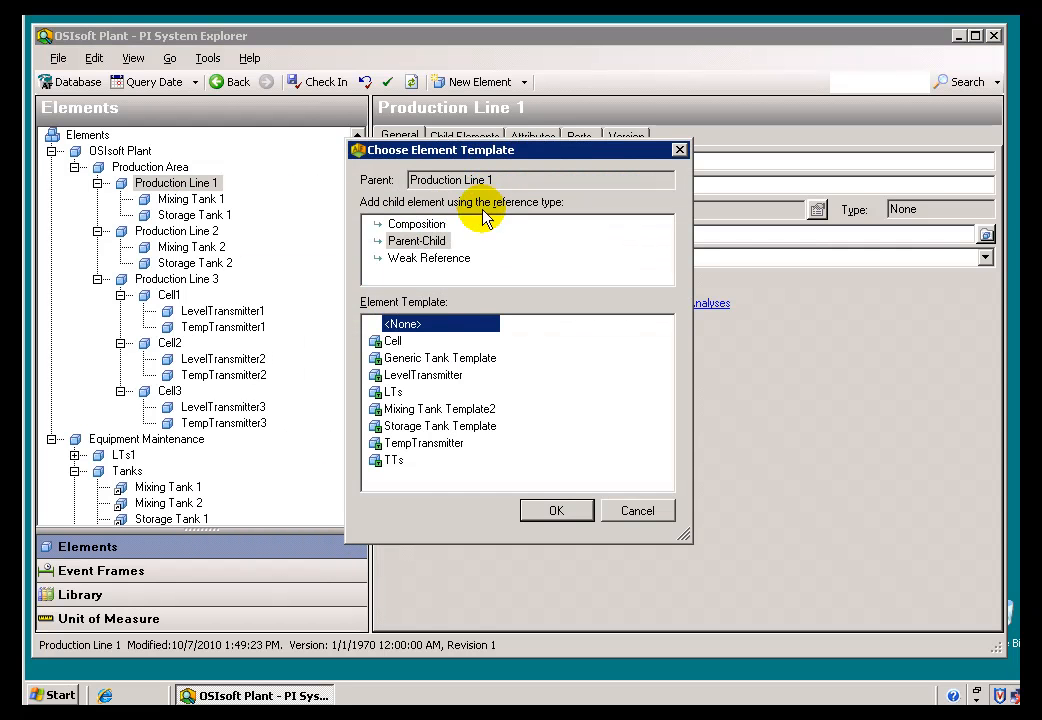
pyautogui.click(416, 224)
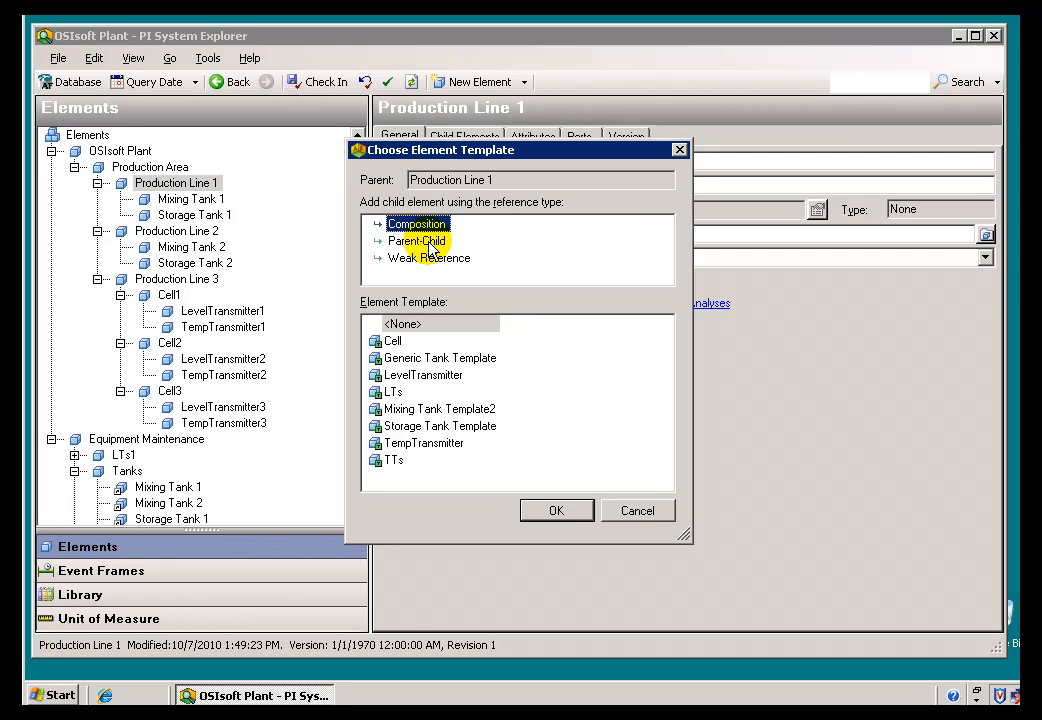
pyautogui.click(416, 240)
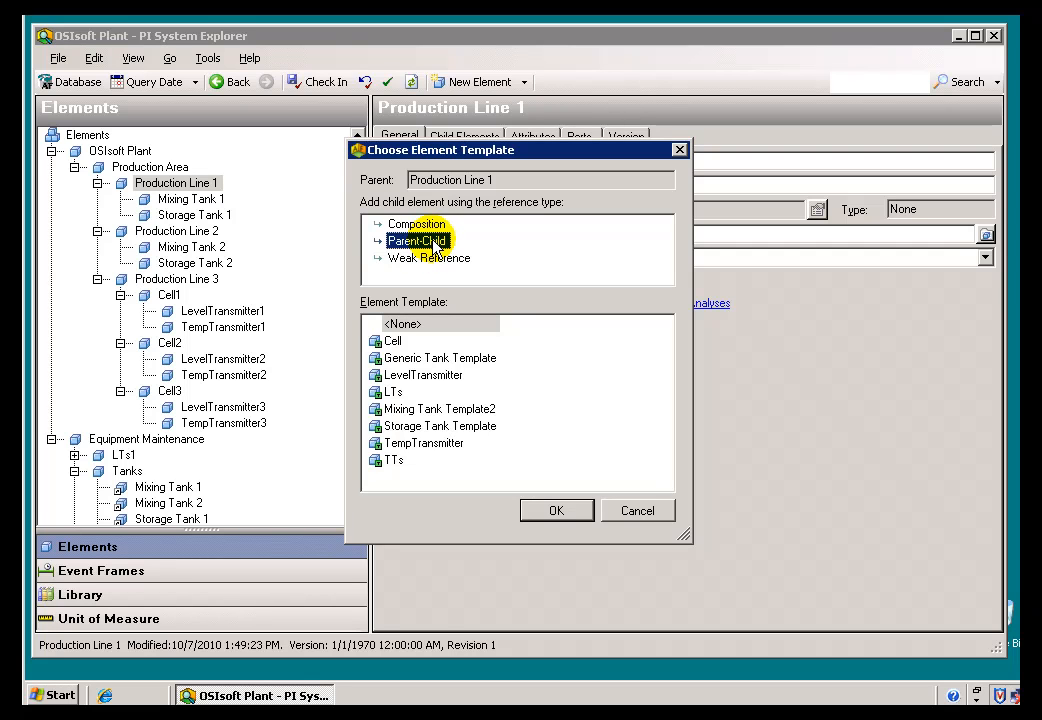
pyautogui.moveTo(432, 252)
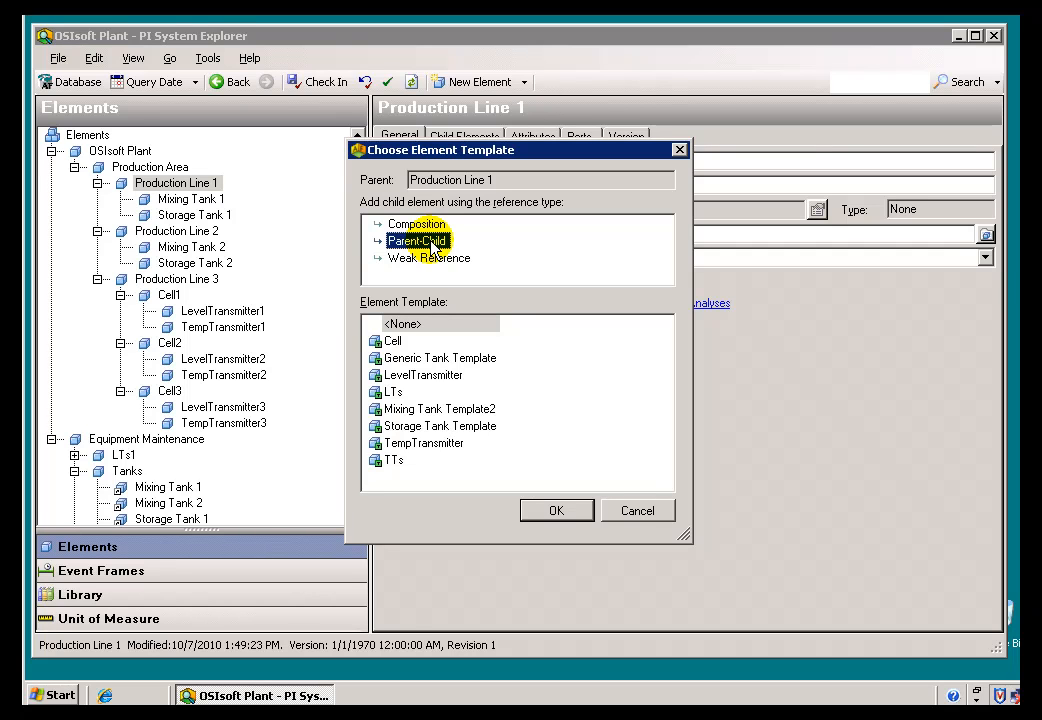
pyautogui.click(428, 258)
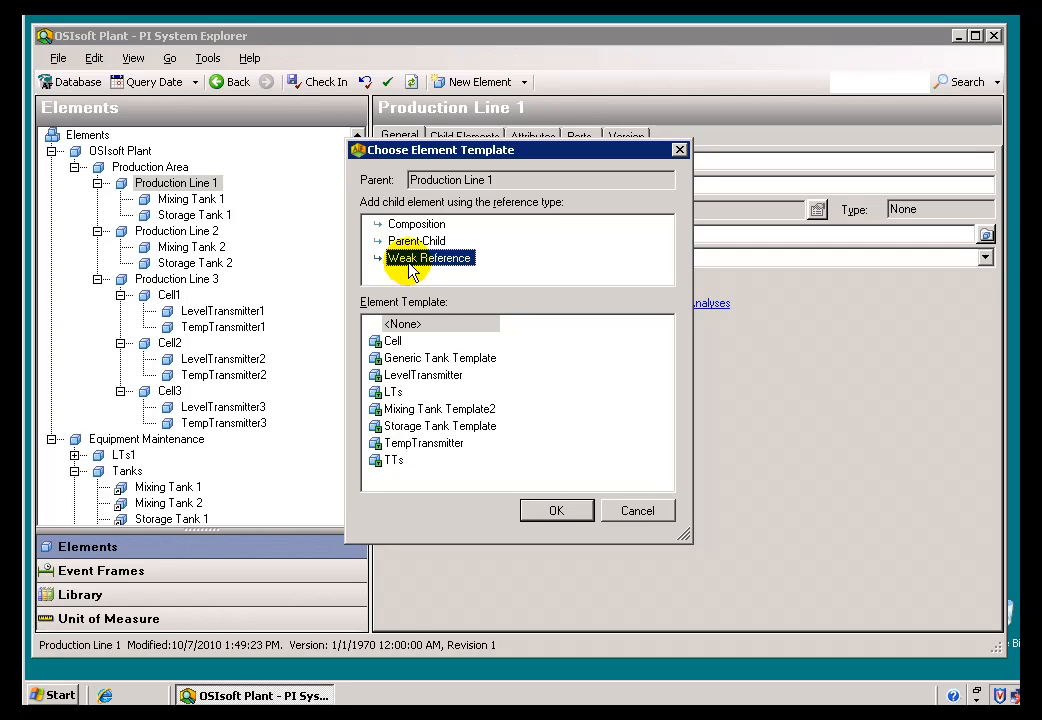
pyautogui.moveTo(540, 496)
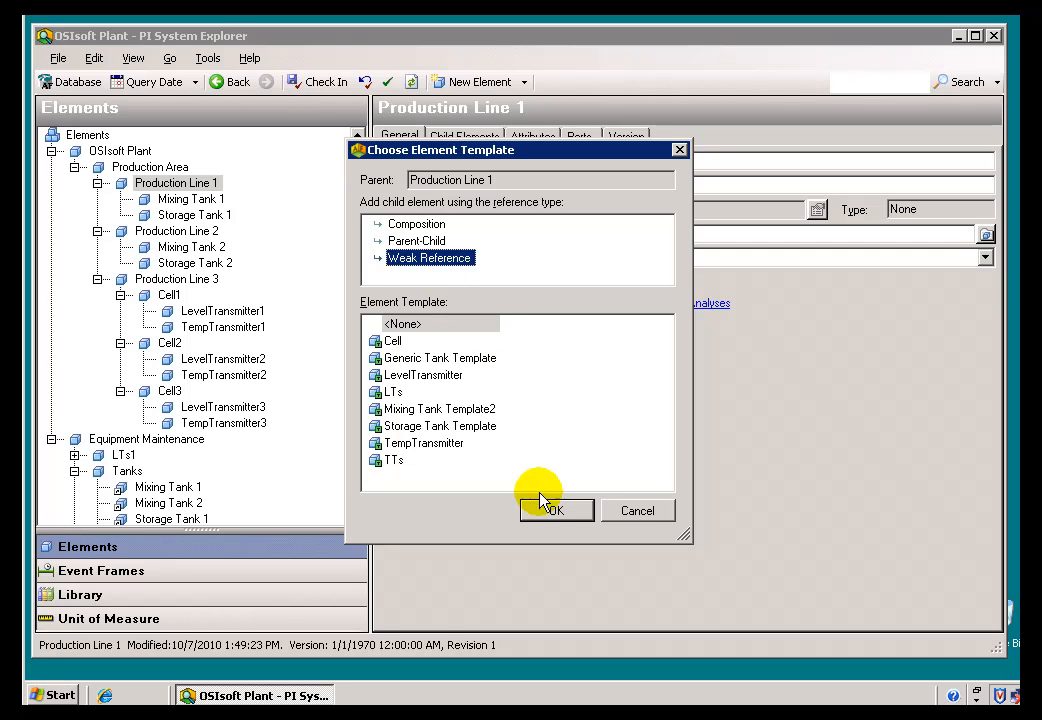
pyautogui.moveTo(540, 360)
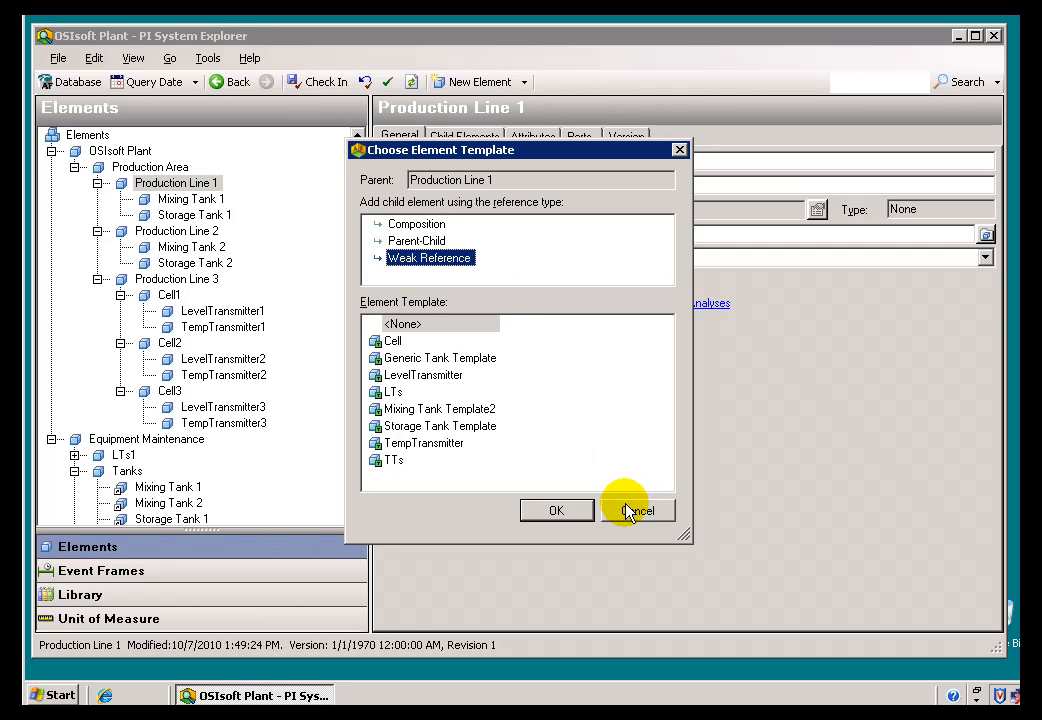
pyautogui.moveTo(624, 512)
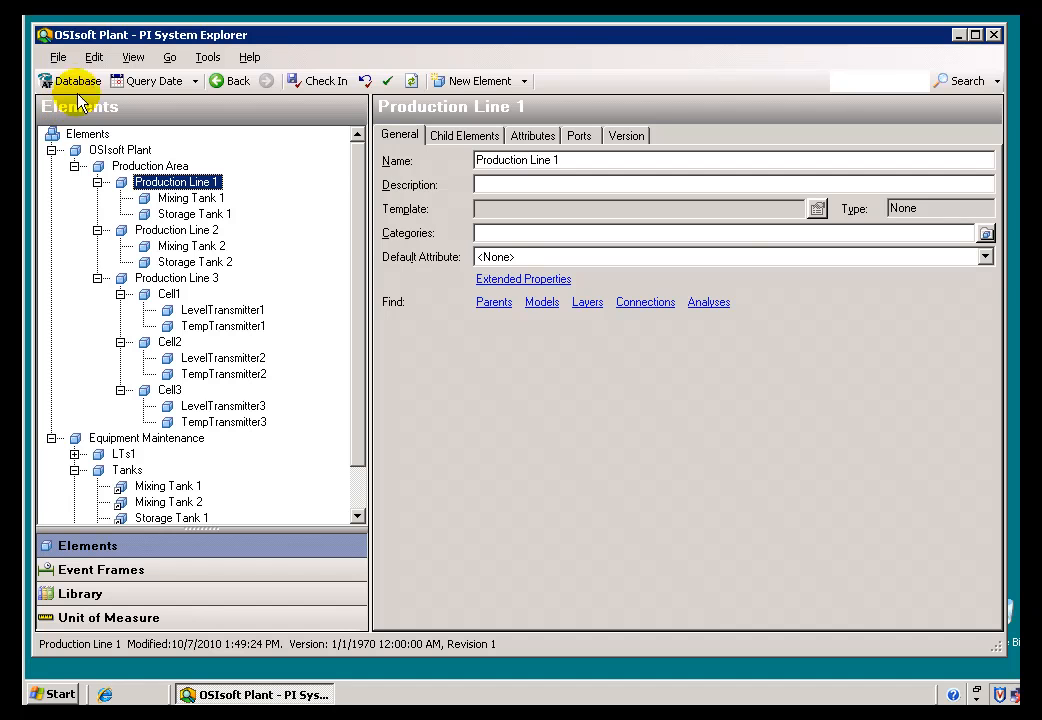
# Step: Create a database named myPlant from the database list and switch to it
pyautogui.click(68, 80)
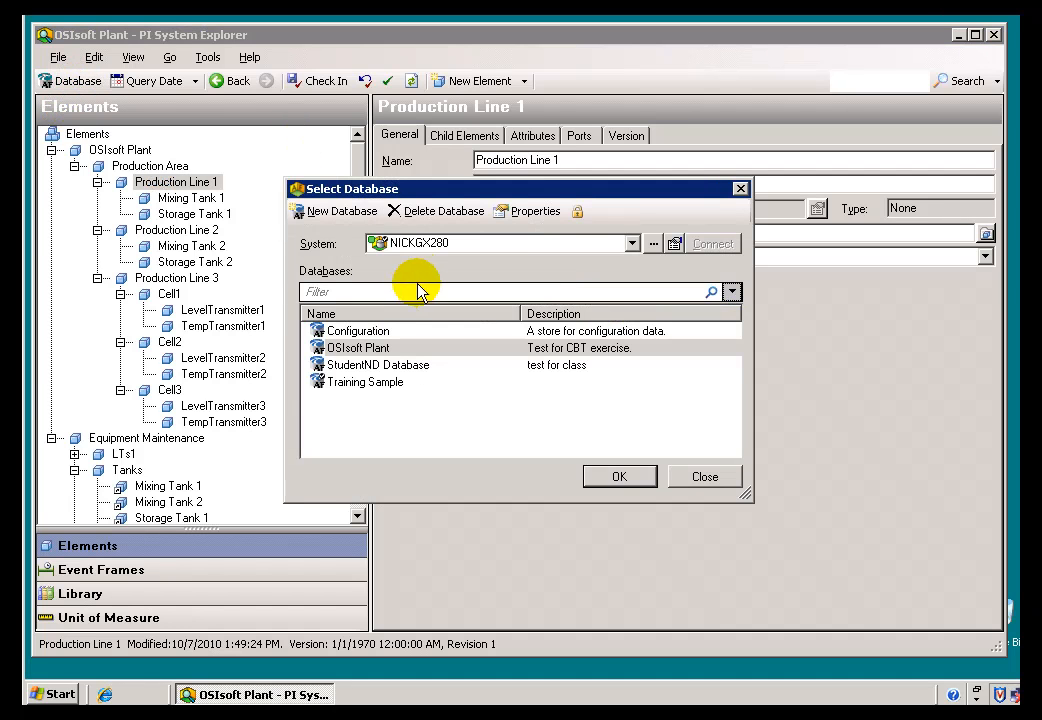
pyautogui.click(340, 212)
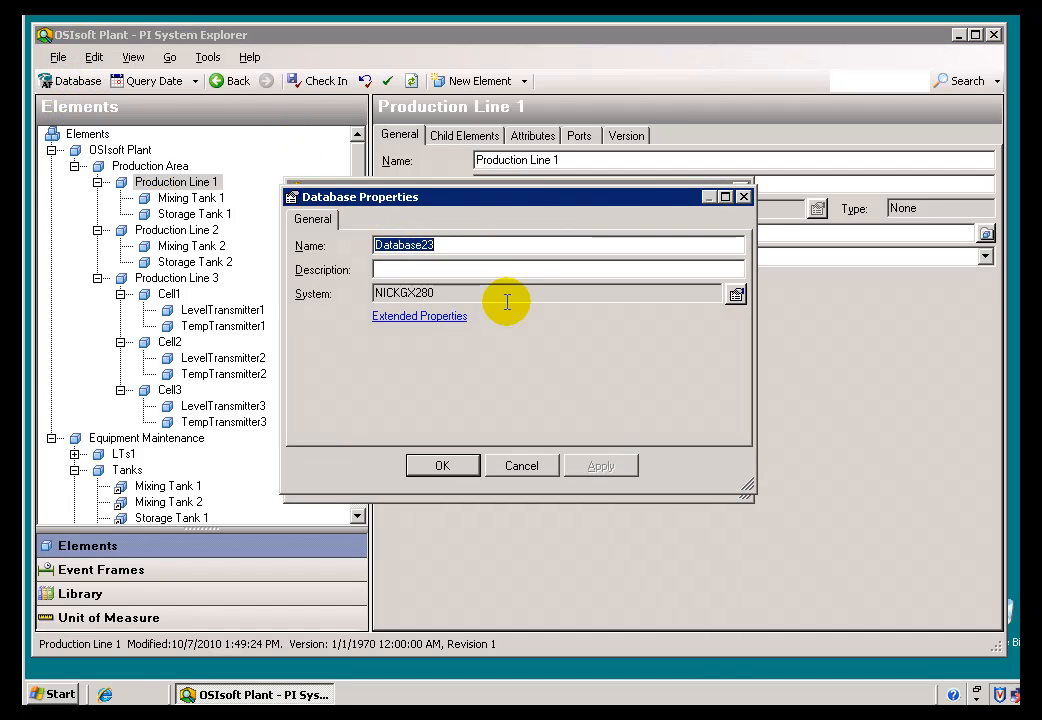
pyautogui.write('my')
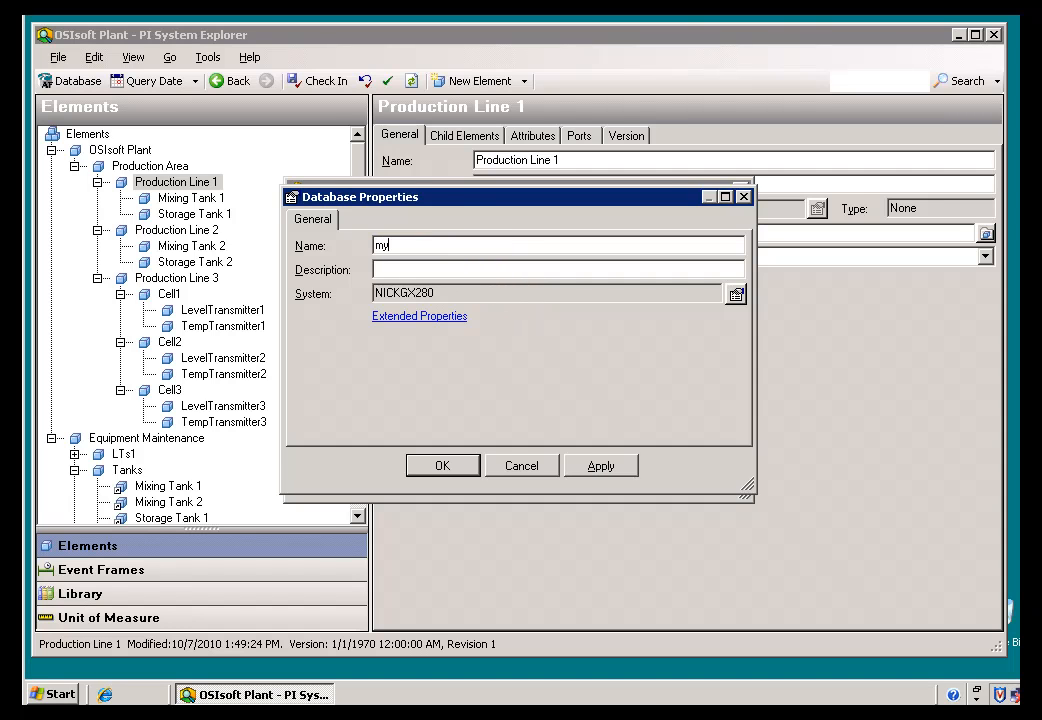
pyautogui.write('Plant')
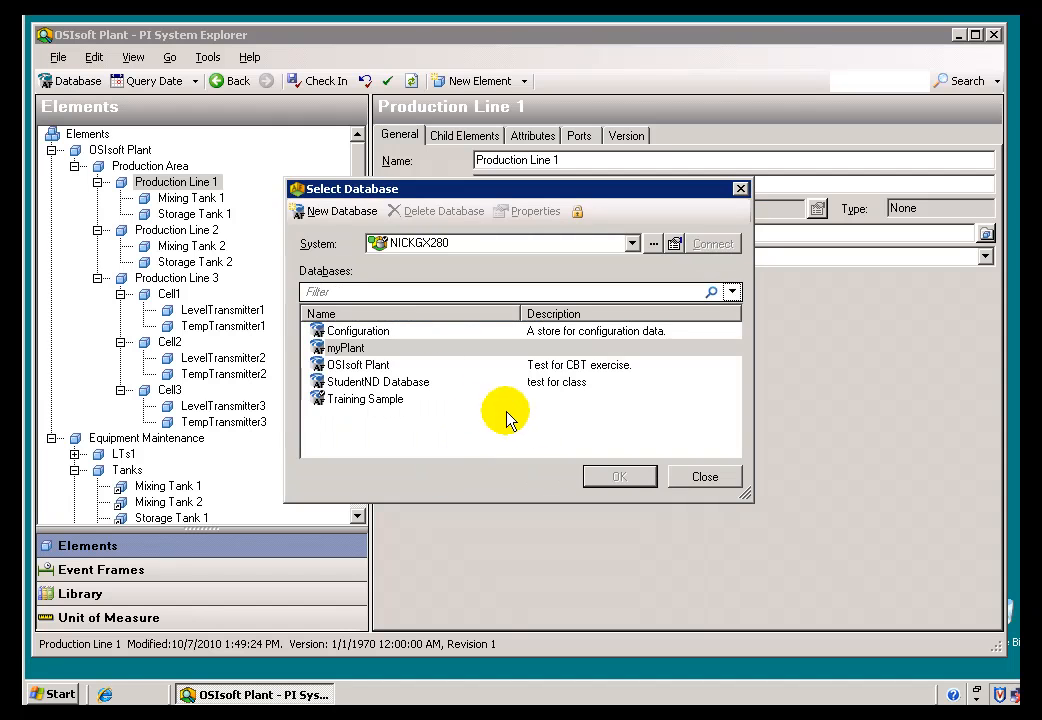
pyautogui.click(618, 476)
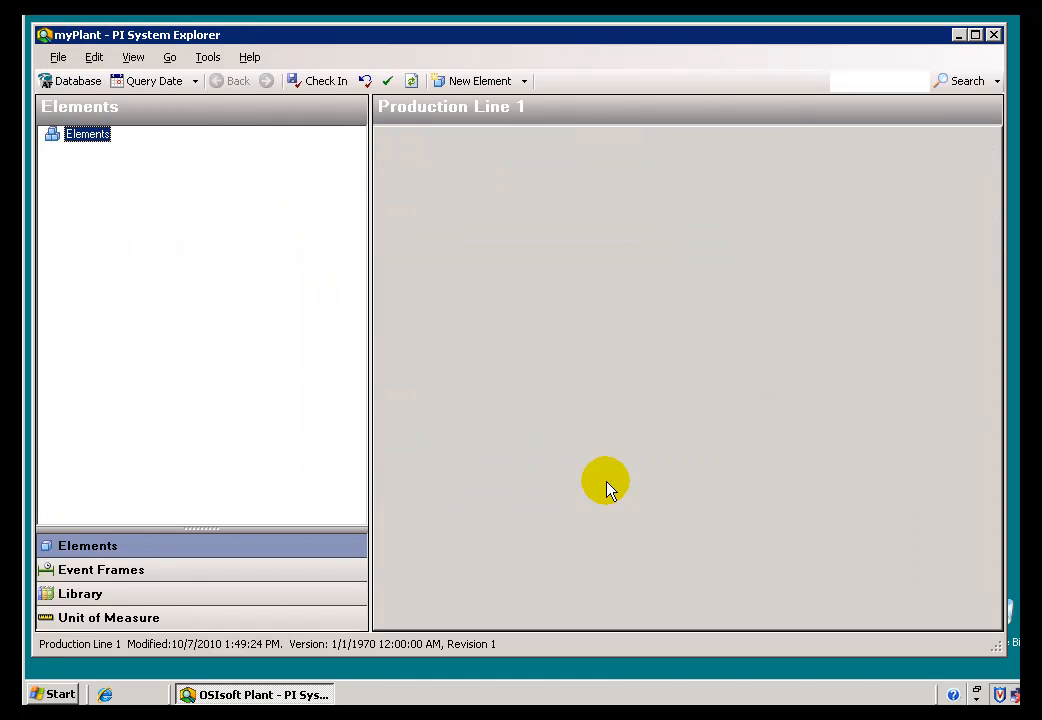
# Step: Begin a new element under the root Elements collection of myPlant
pyautogui.click(88, 132)
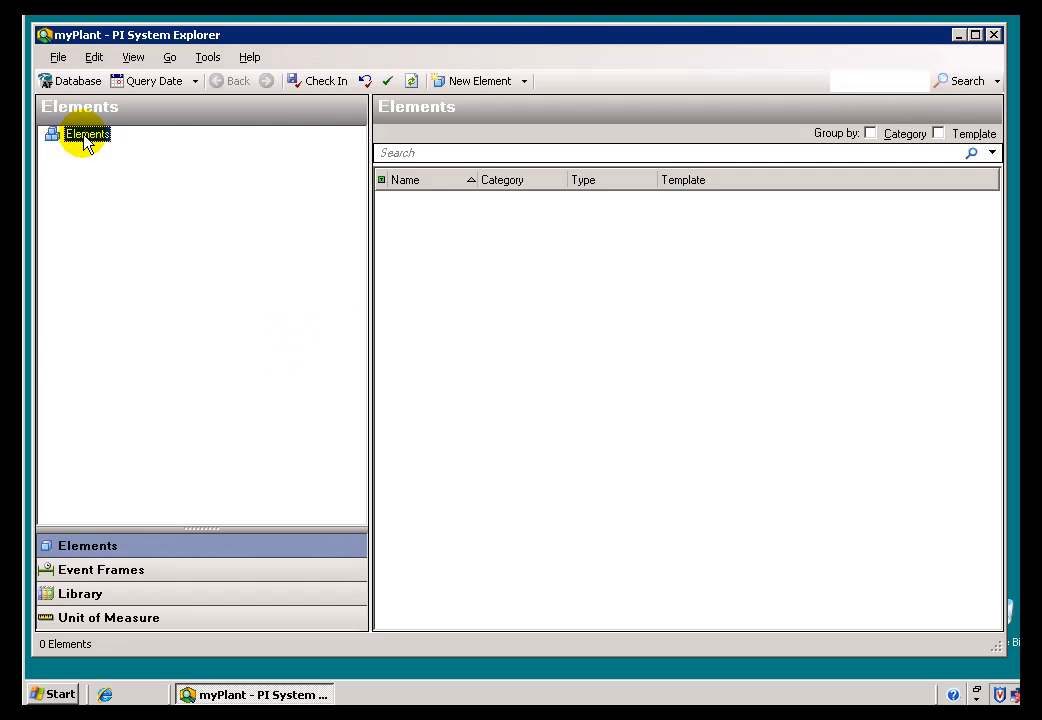
pyautogui.click(88, 132)
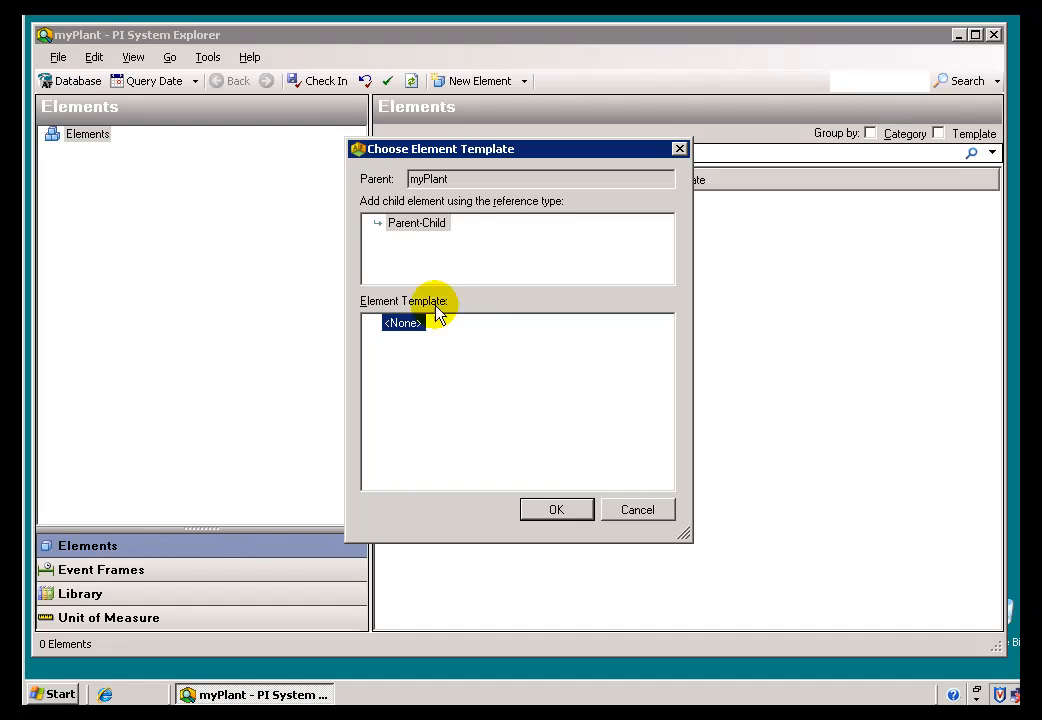
# Step: Create the element with no template, name it Sodium Unit and check it in
pyautogui.click(556, 510)
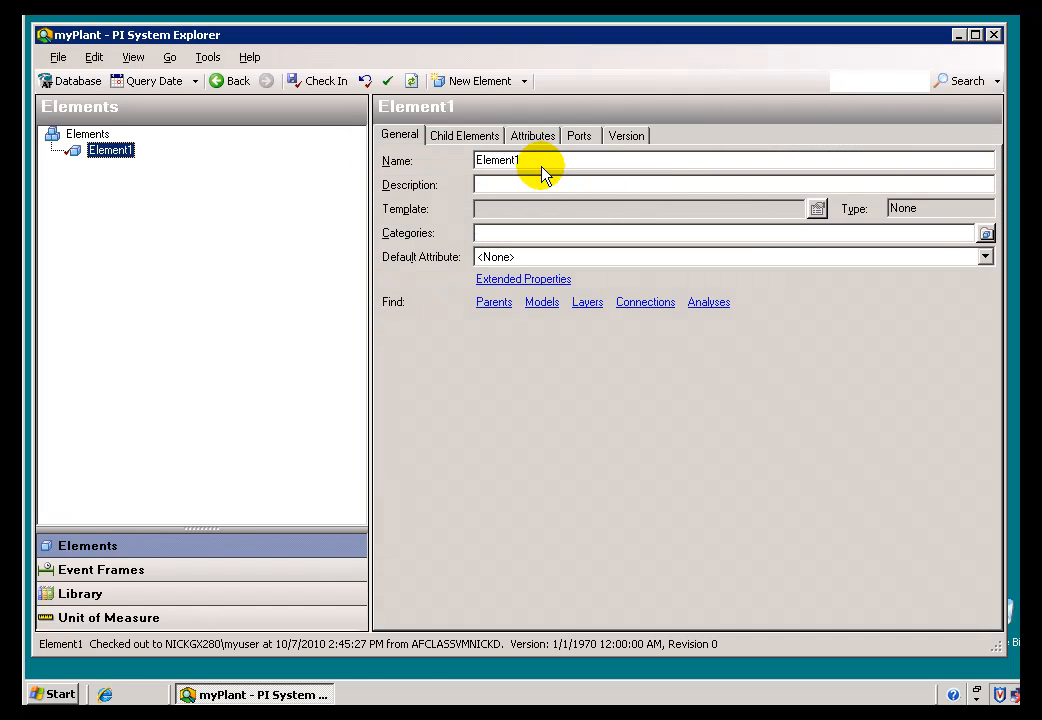
pyautogui.tripleClick(496, 160)
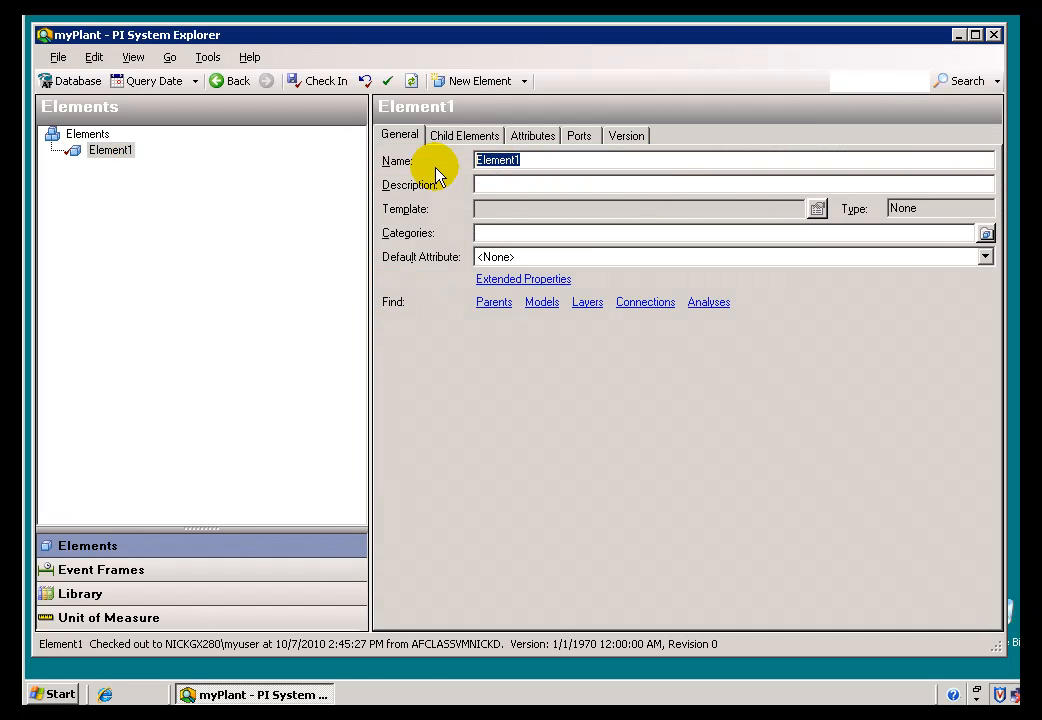
pyautogui.write('Sodium')
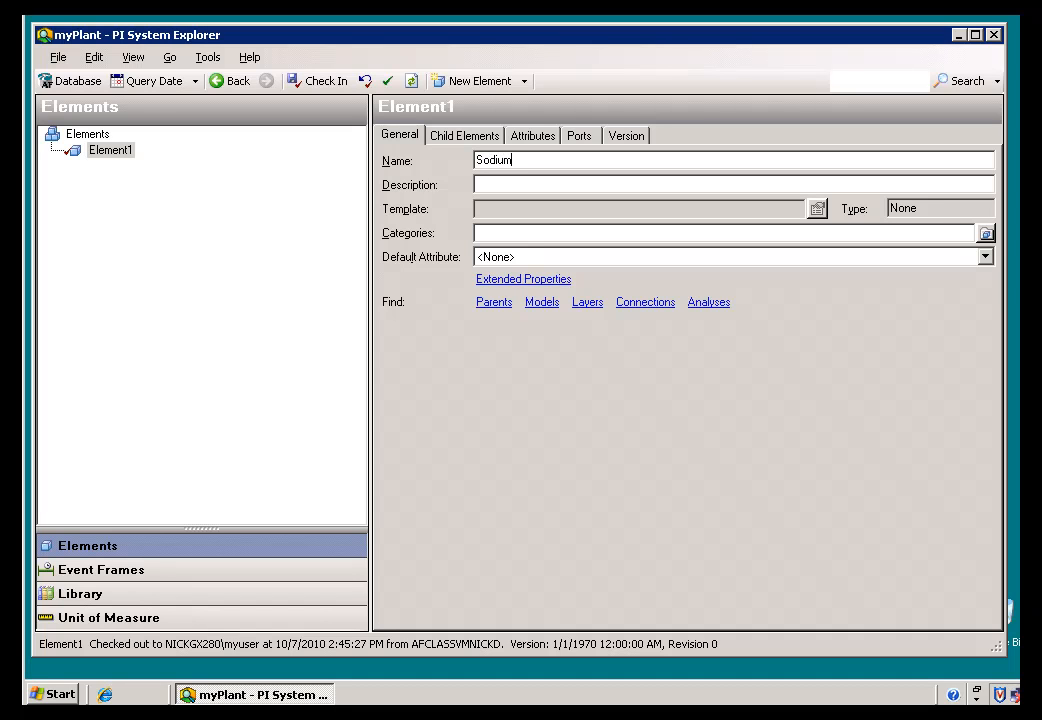
pyautogui.write('Unit')
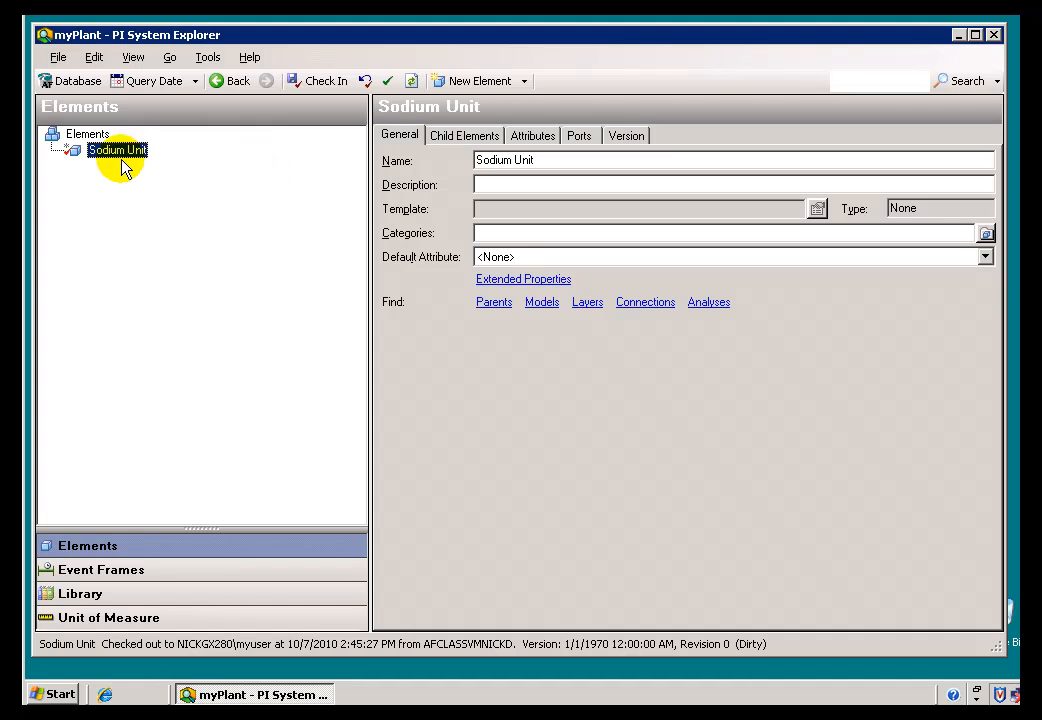
pyautogui.click(324, 80)
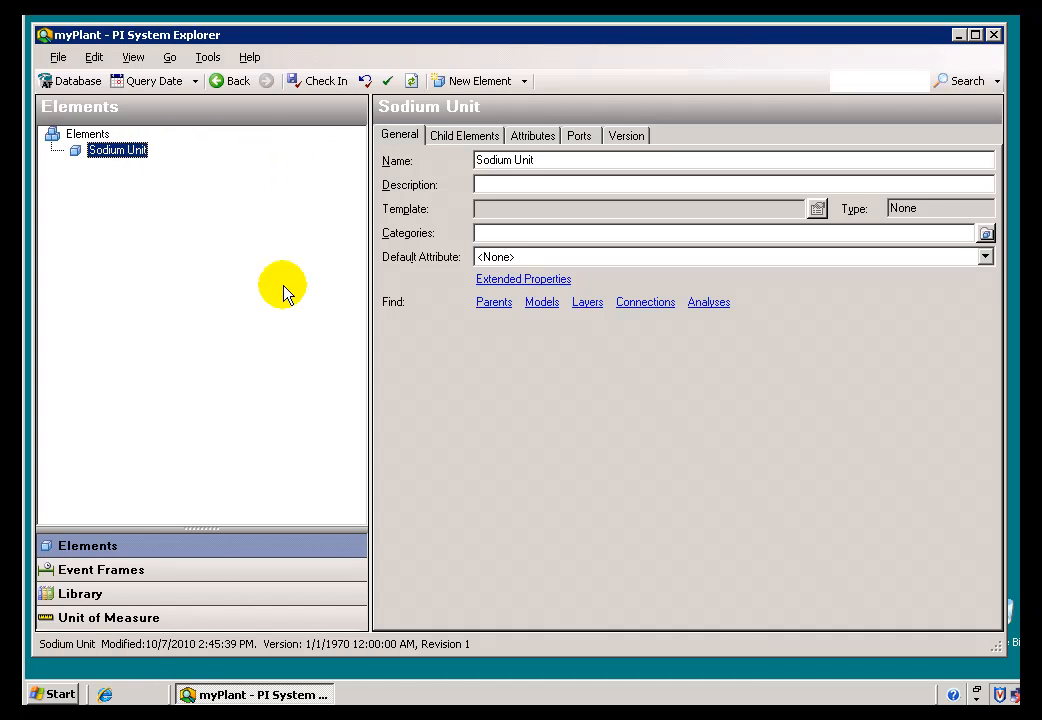